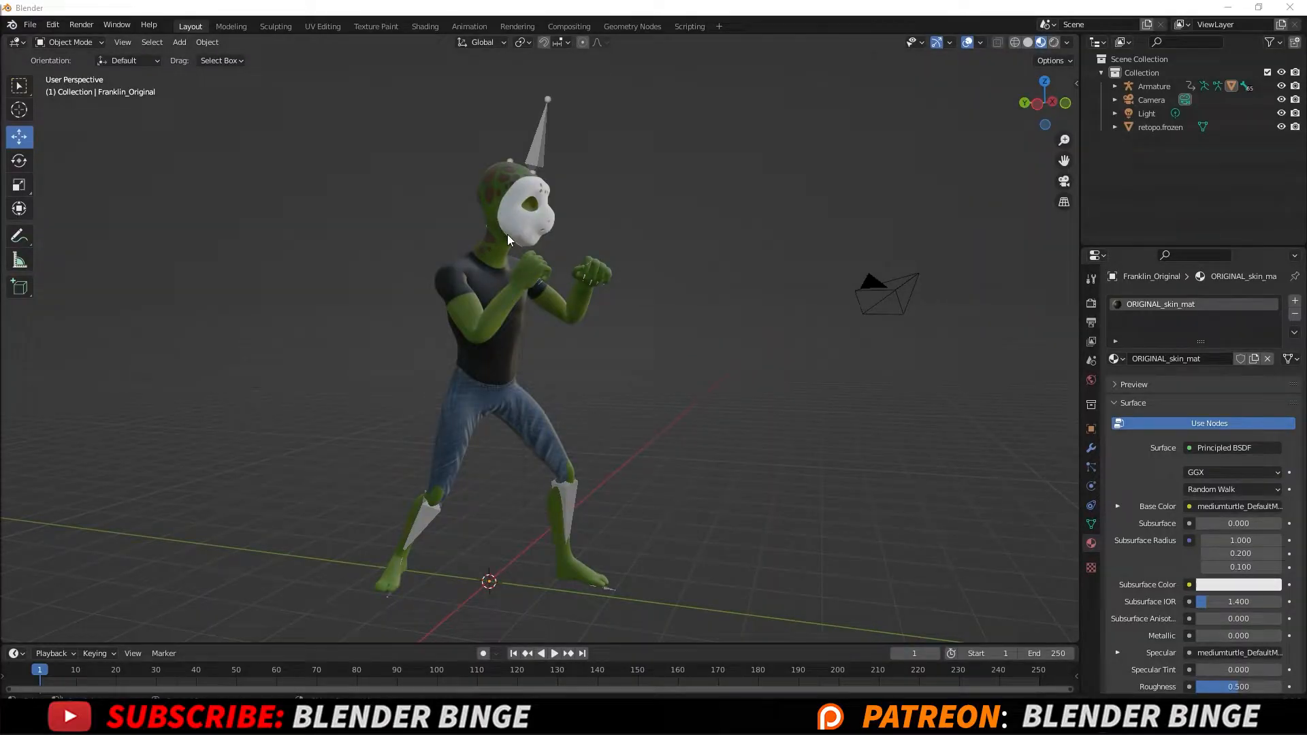
pyautogui.moveTo(562, 129)
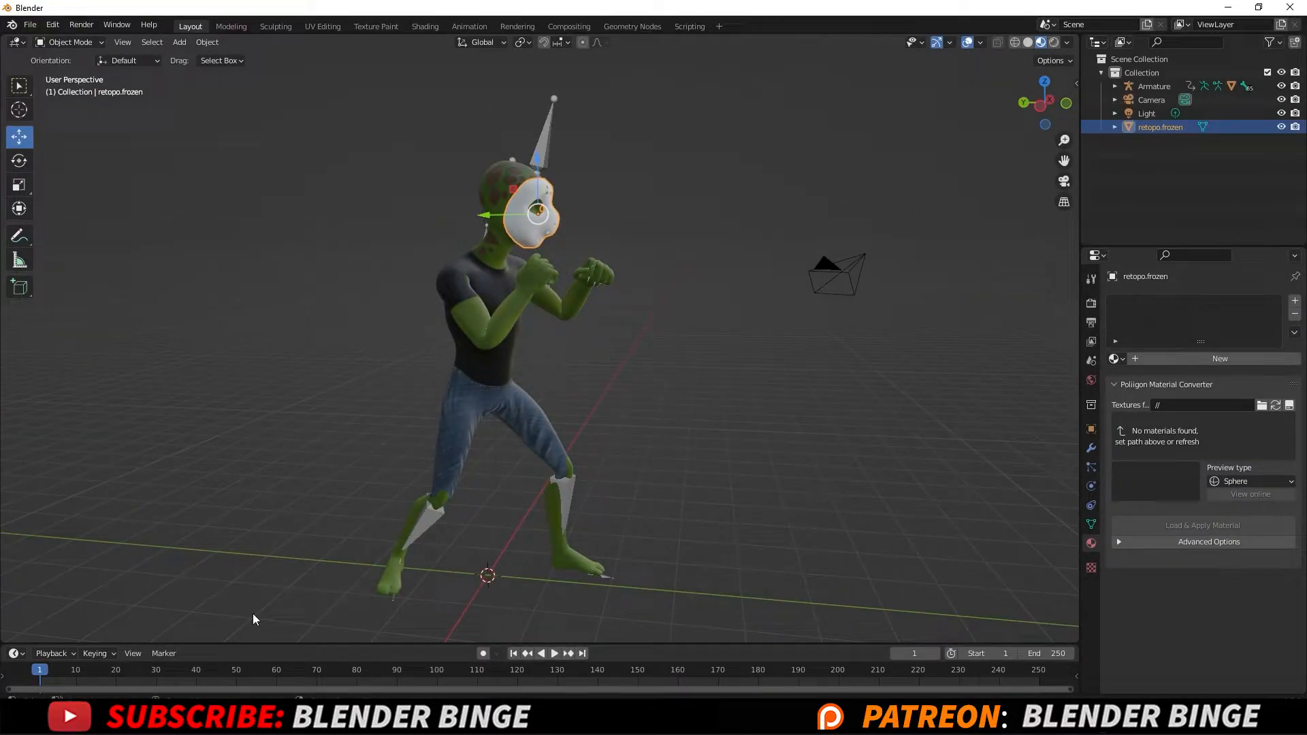
pyautogui.moveTo(565, 588)
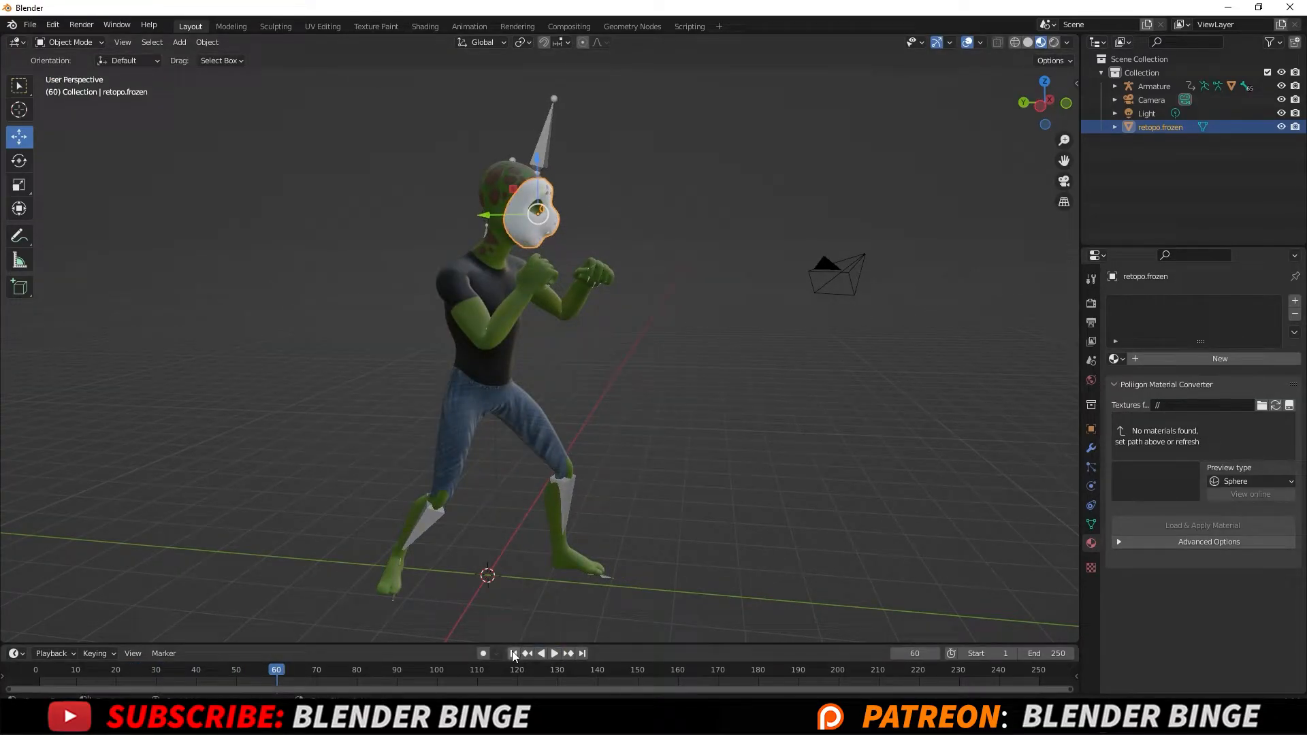
# At frame 1, select the mask with the armature and bring up the interaction mode list.
pyautogui.click(513, 654)
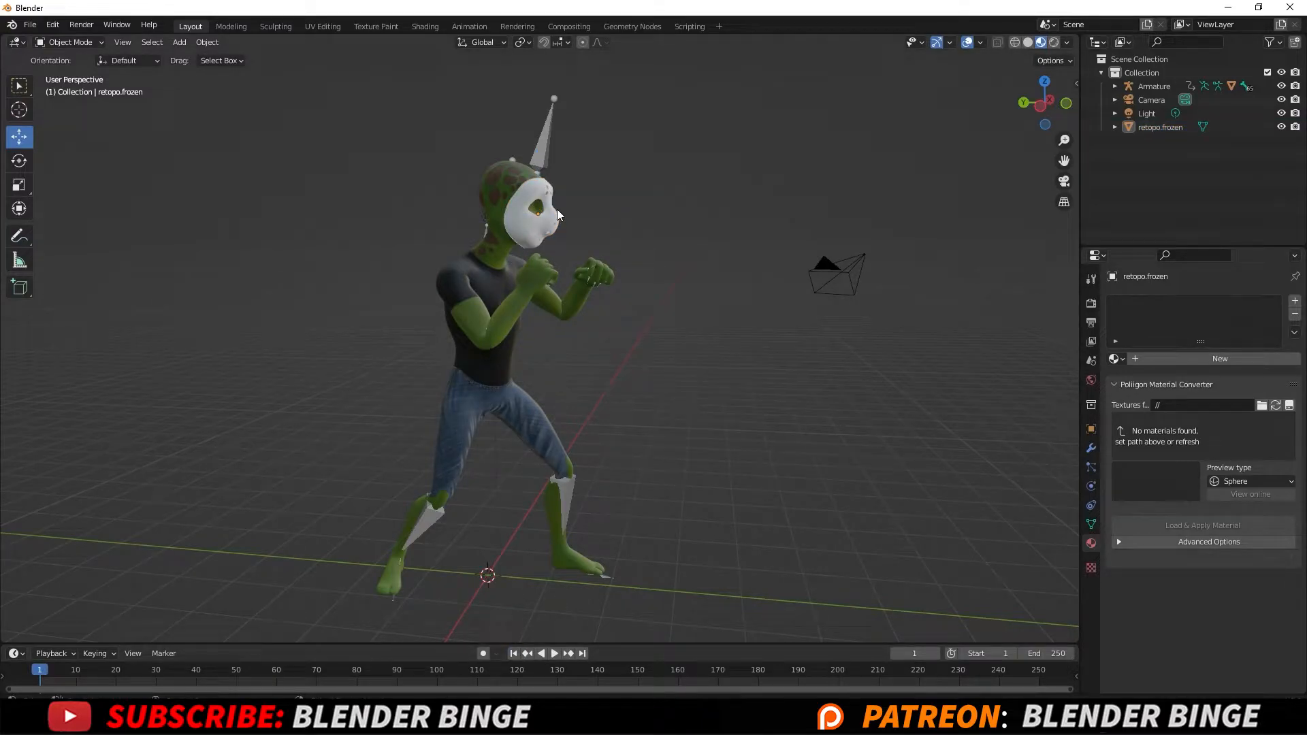
pyautogui.click(529, 217)
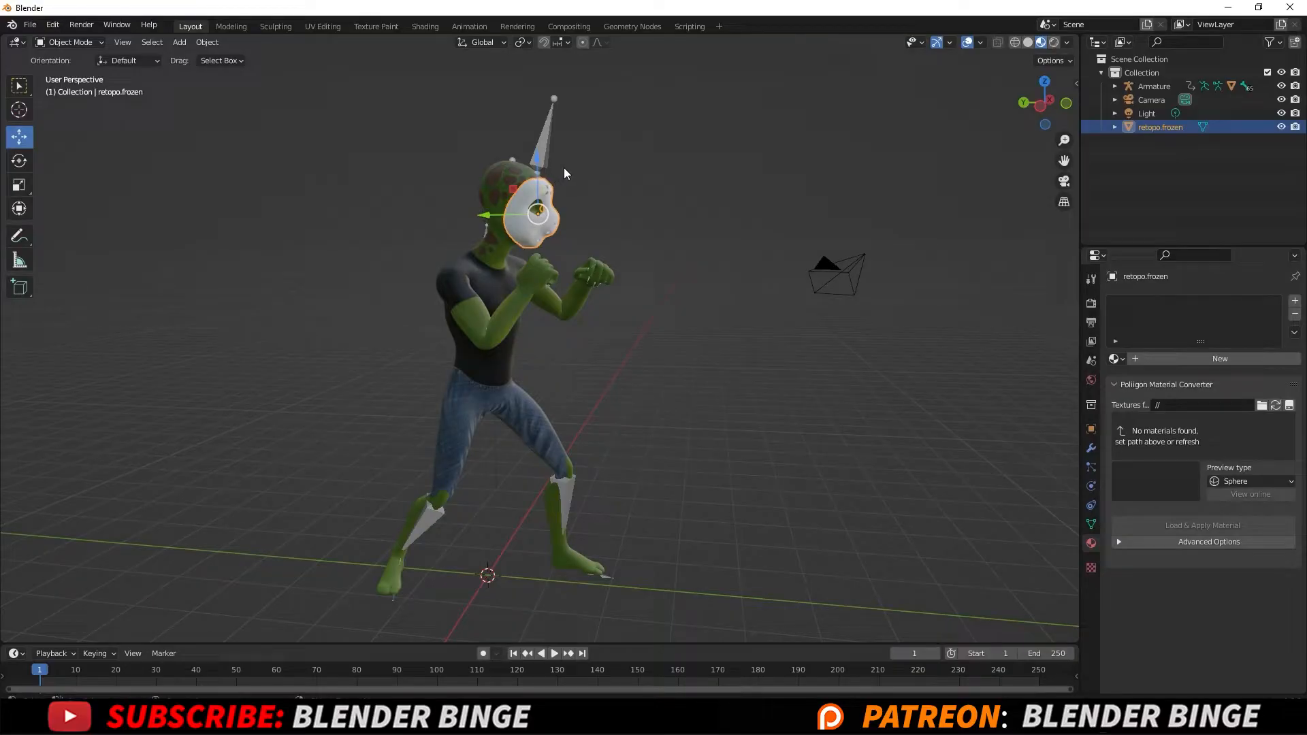
pyautogui.moveTo(549, 130)
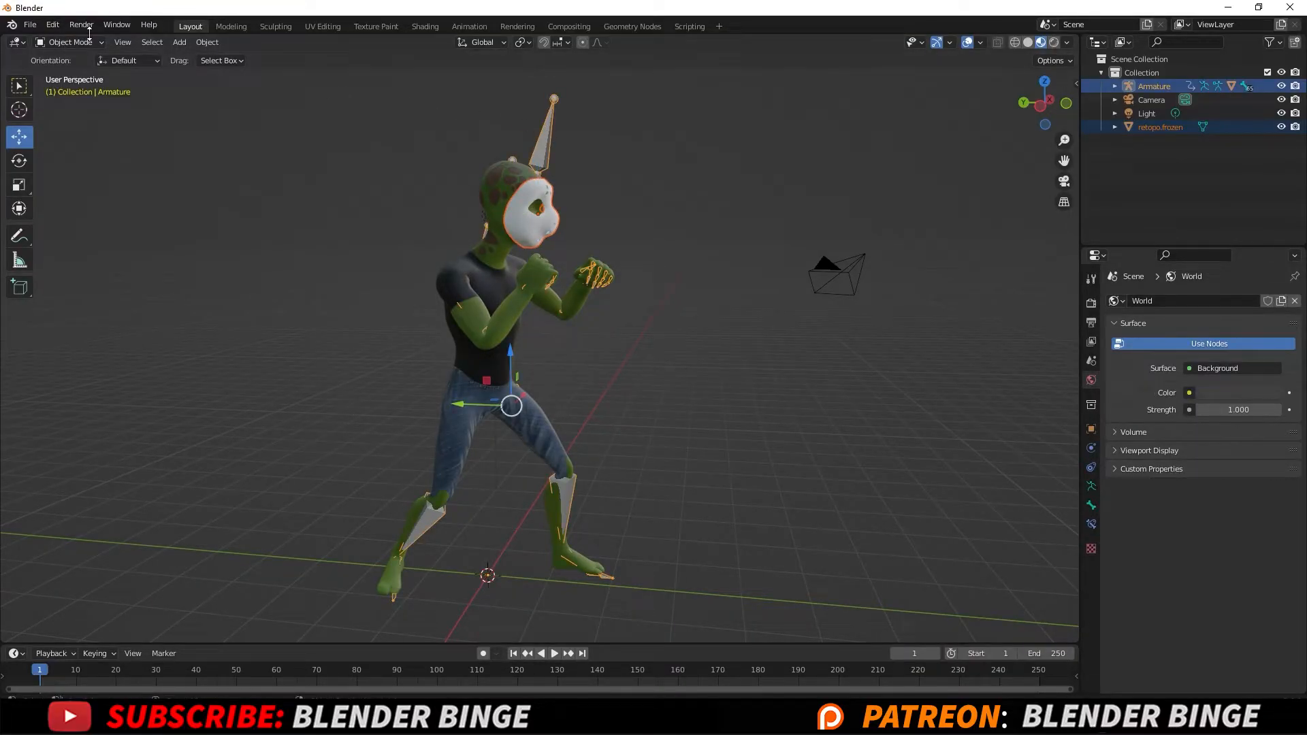
pyautogui.click(69, 43)
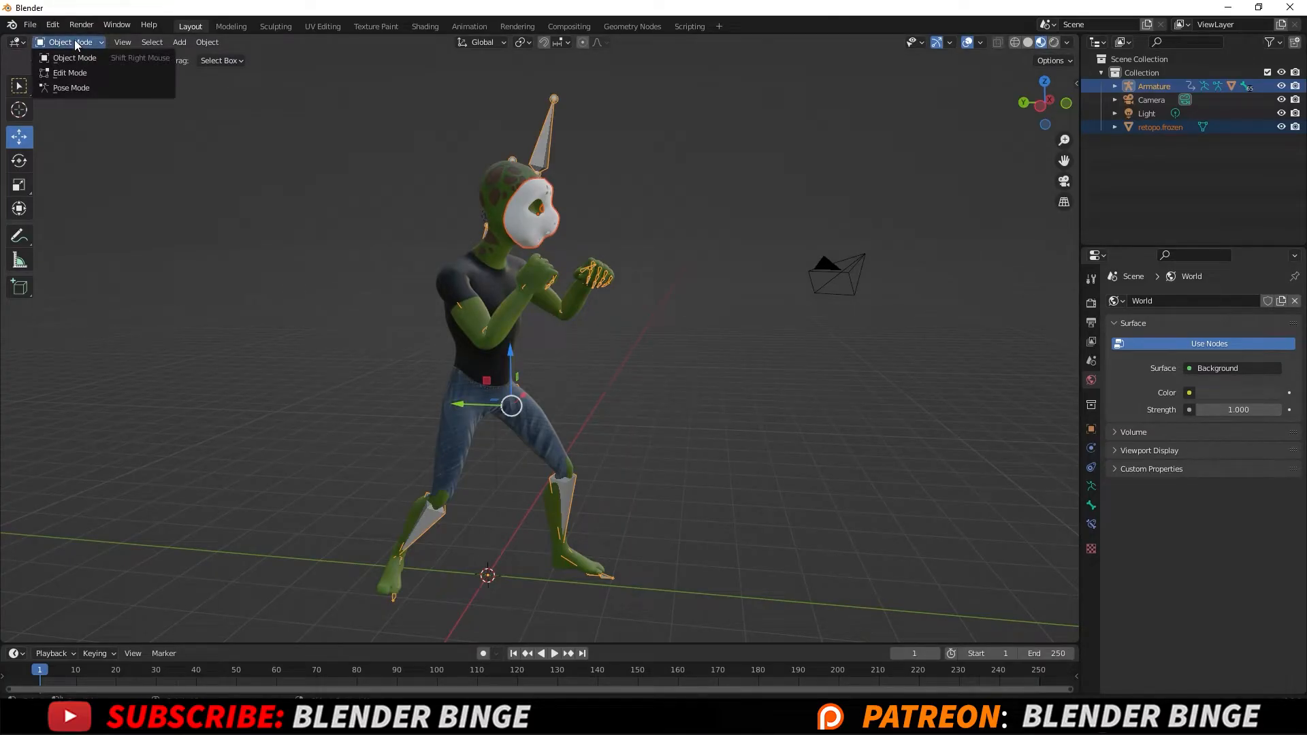
# Enter Pose Mode and select the HeadTop_End bone above the head.
pyautogui.click(71, 87)
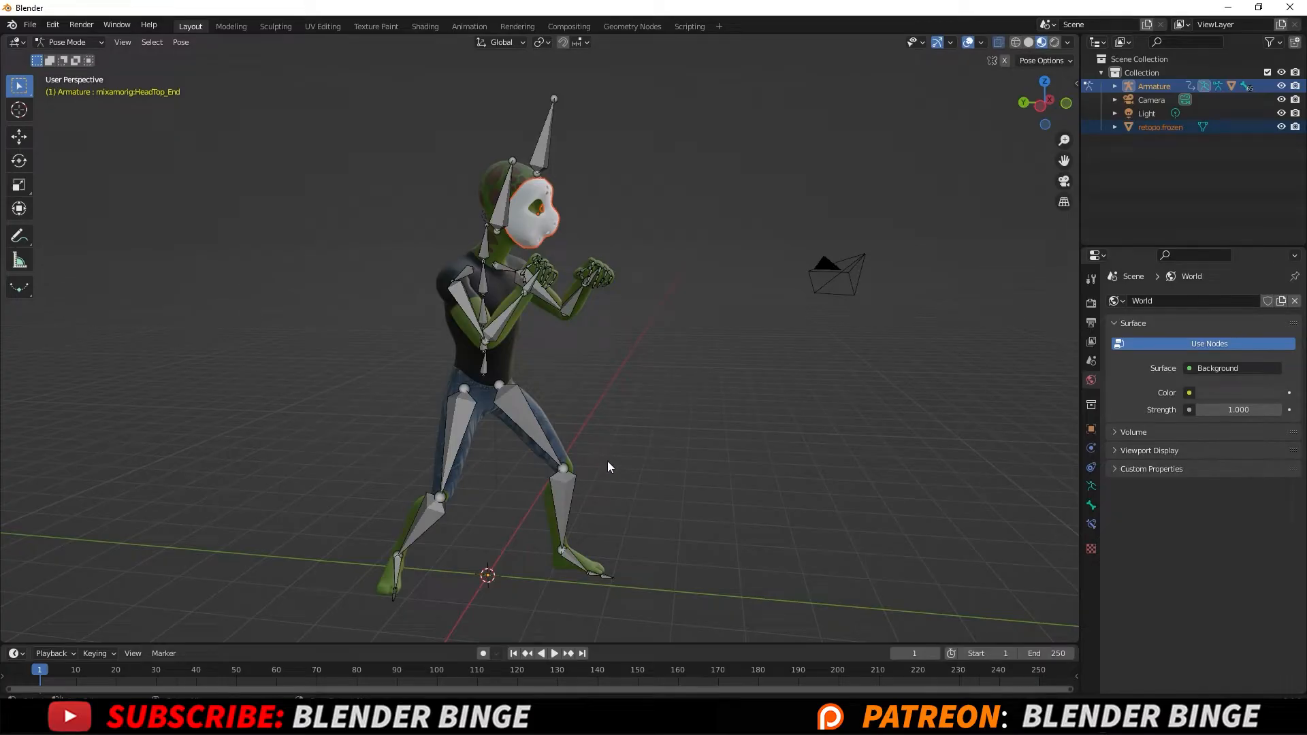
pyautogui.moveTo(492, 400)
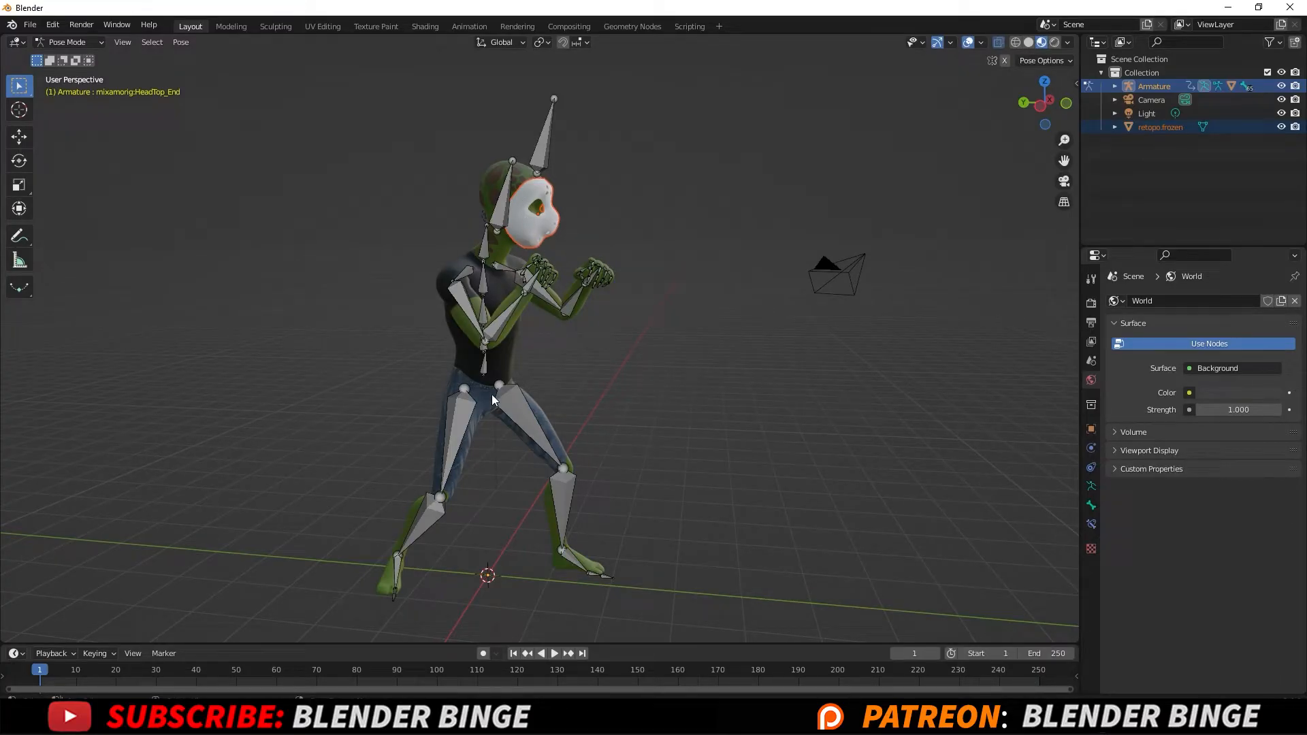
pyautogui.moveTo(540, 175)
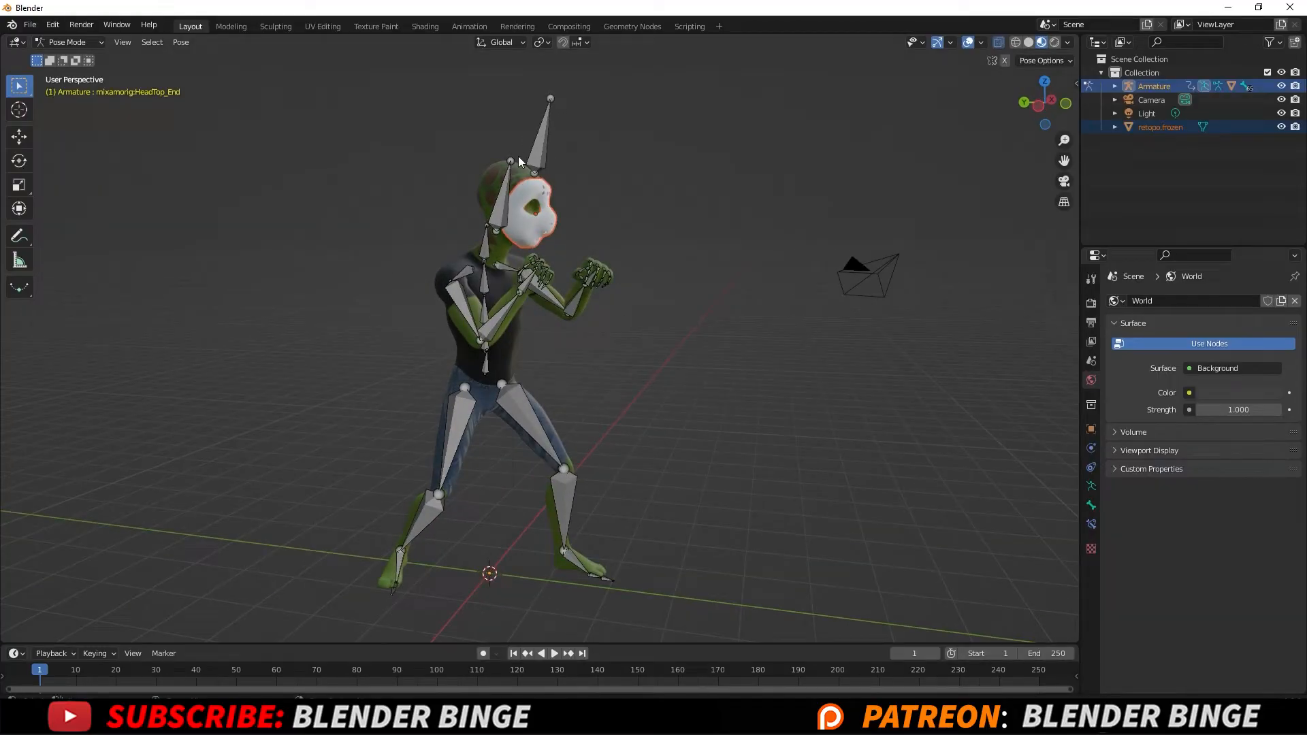
pyautogui.click(534, 133)
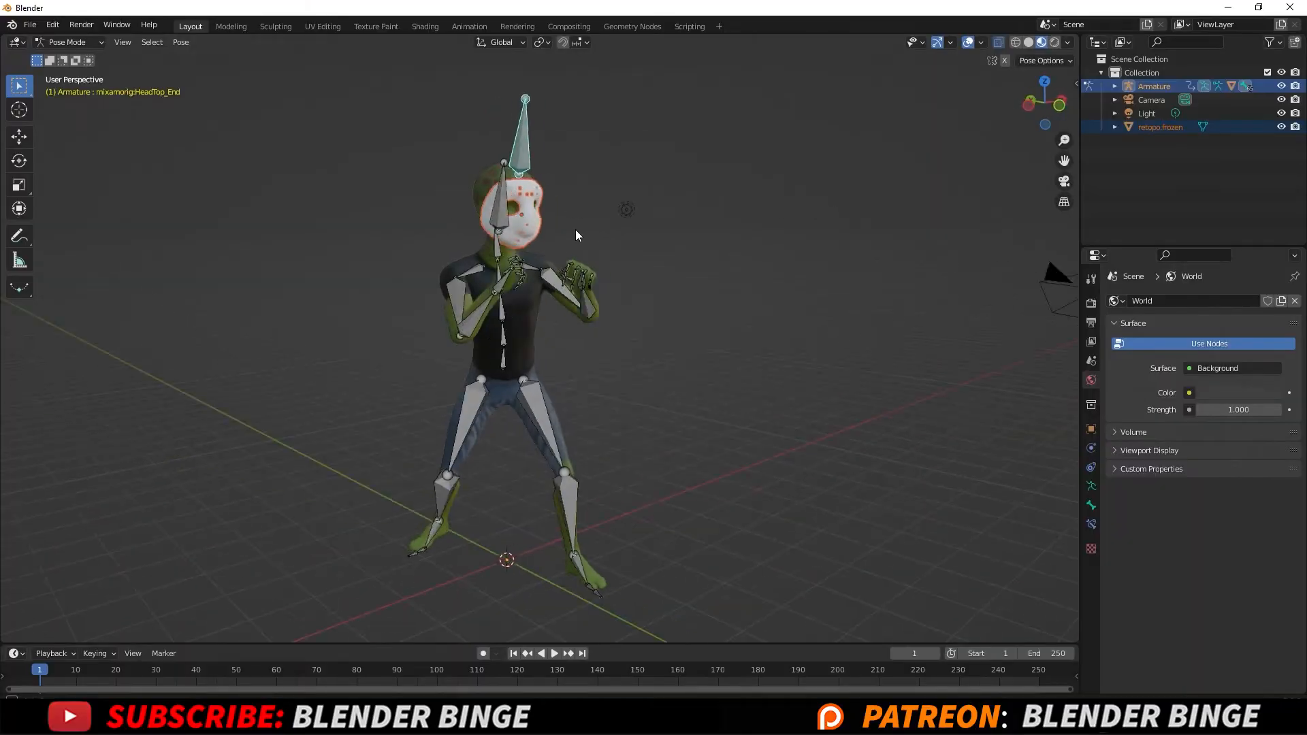
# Parent the mask to the selected head bone via Ctrl+P Set Parent To Bone.
pyautogui.press('ctrl+p')
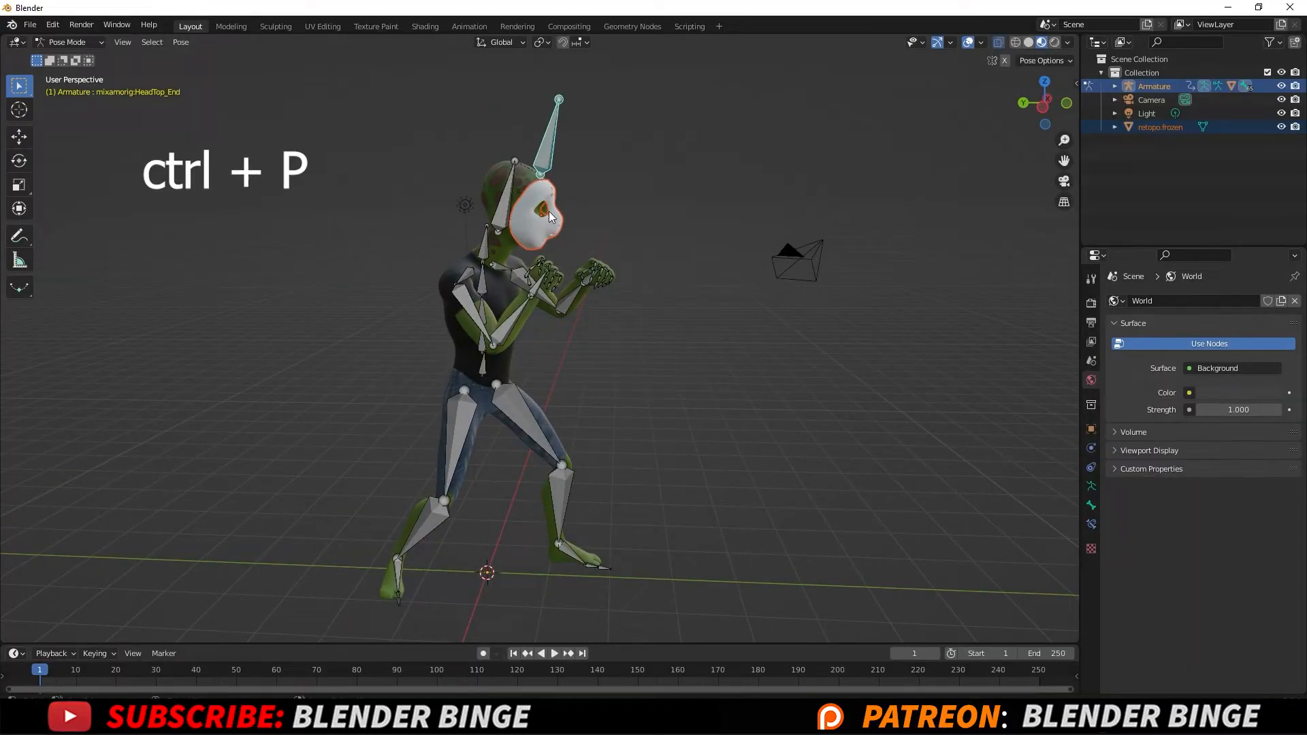
pyautogui.press('ctrl+p')
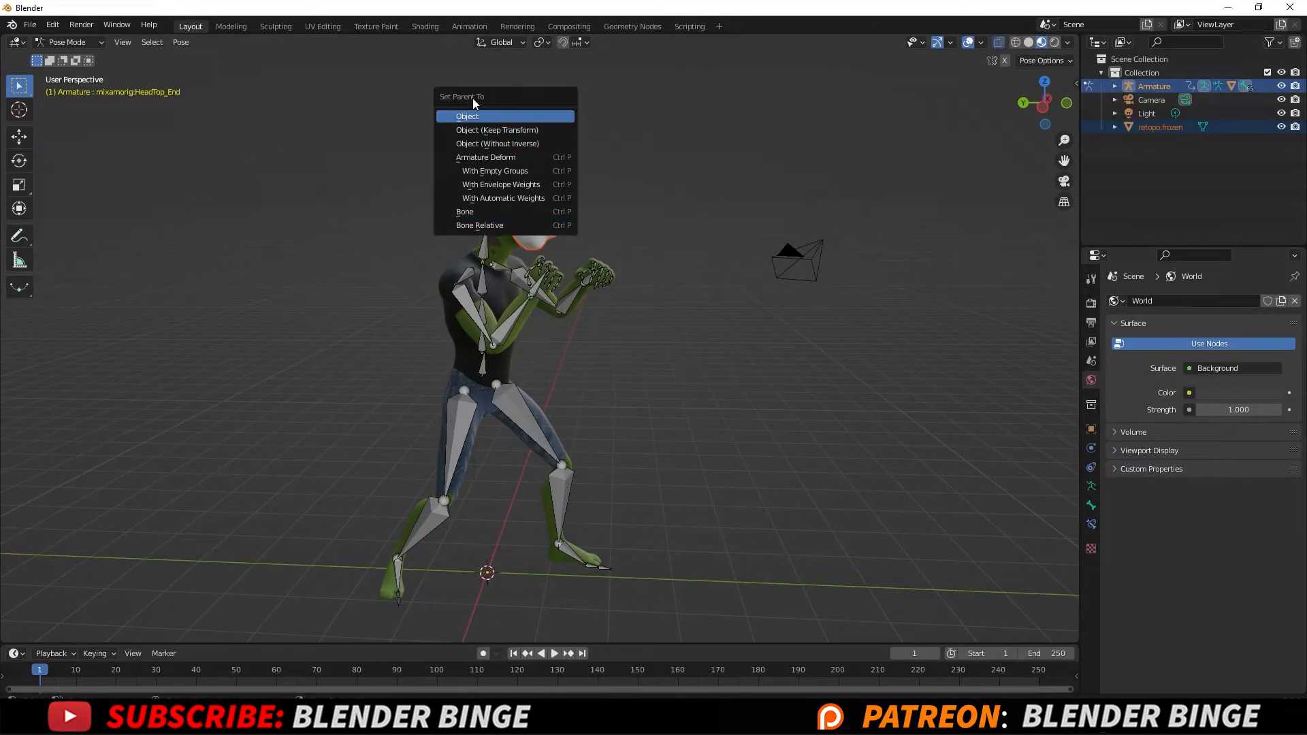
pyautogui.moveTo(481, 211)
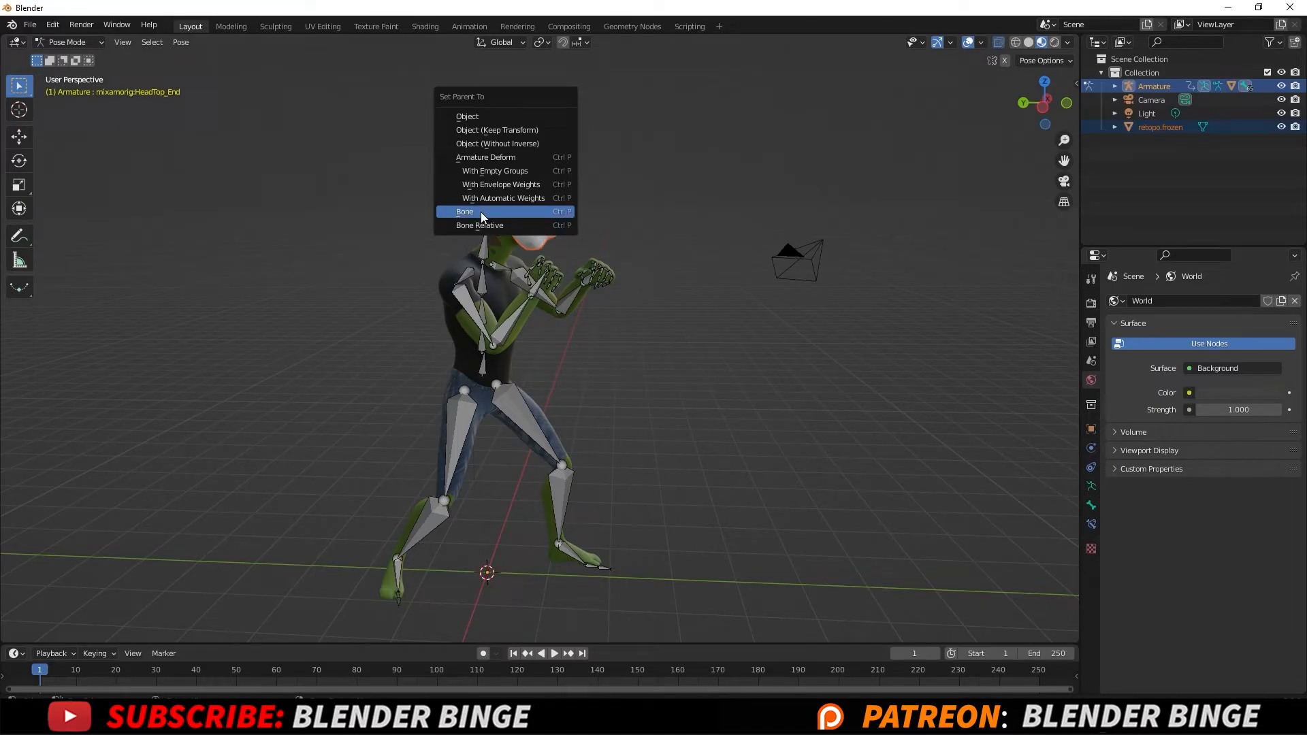
pyautogui.click(466, 211)
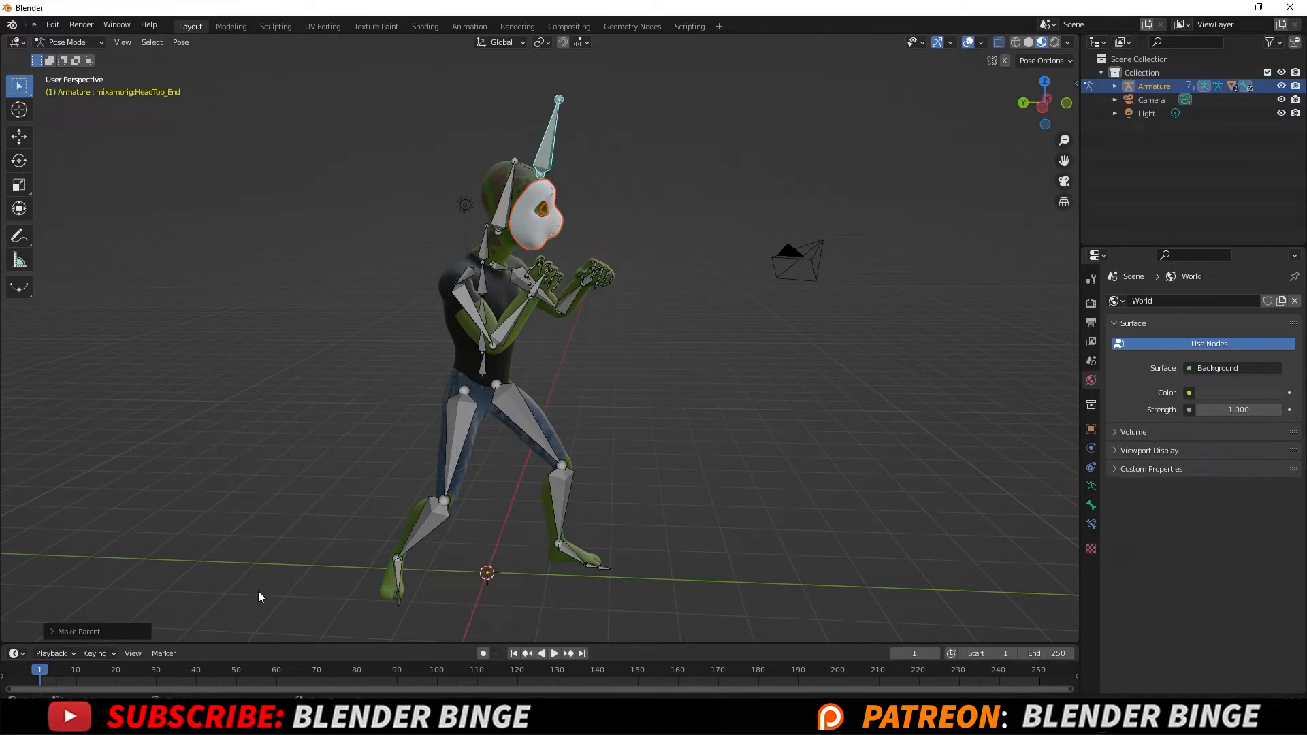
pyautogui.click(554, 653)
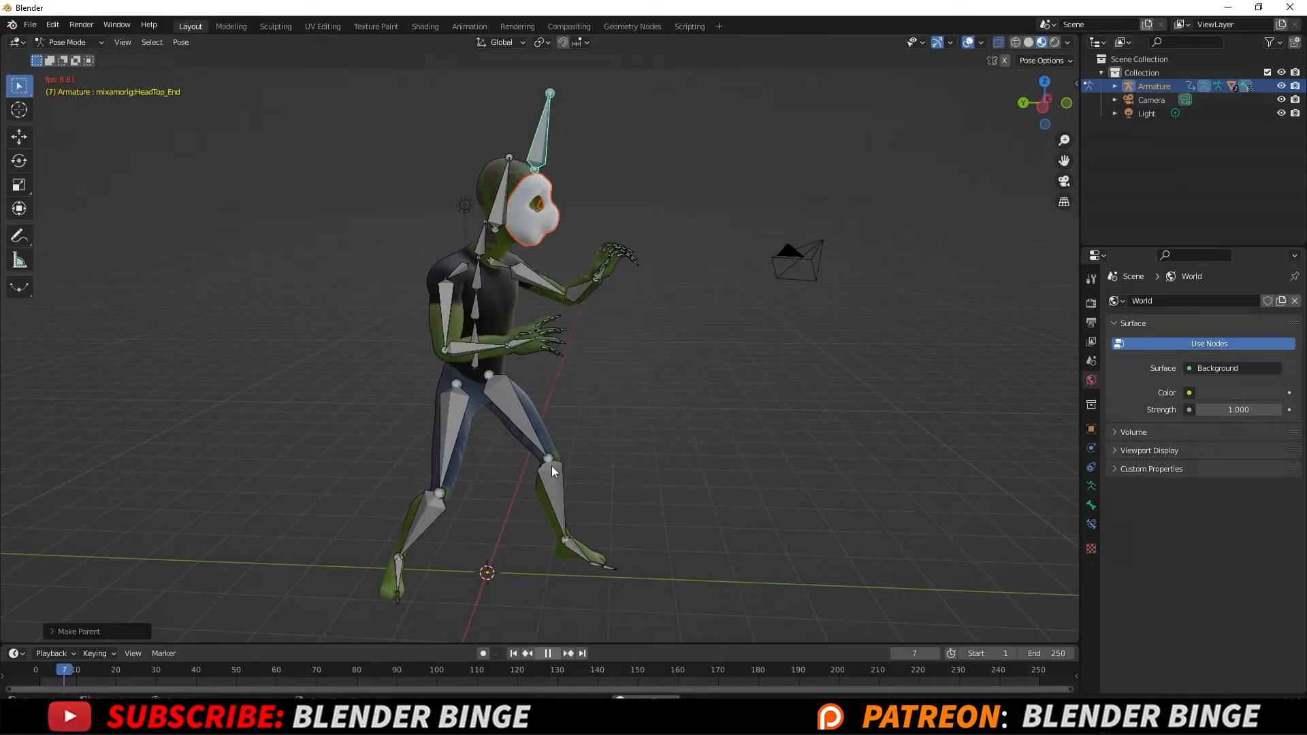
pyautogui.click(547, 654)
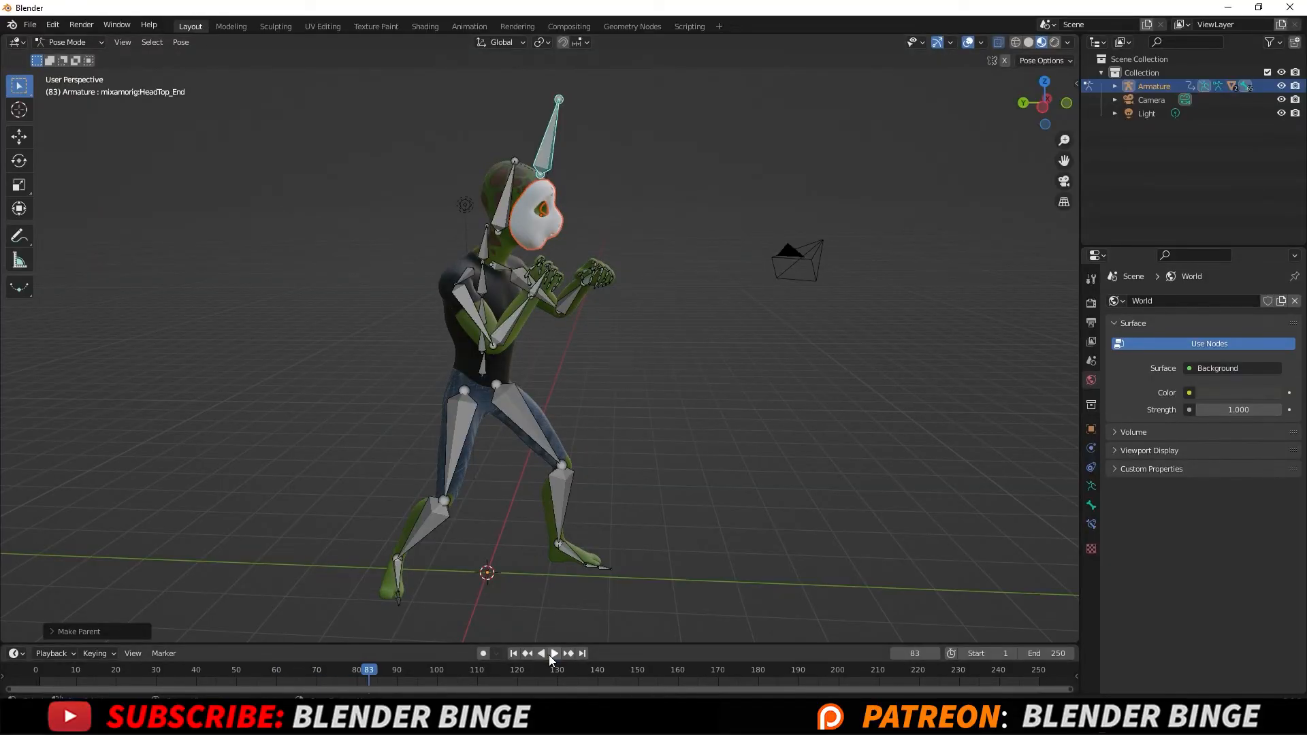
pyautogui.click(513, 653)
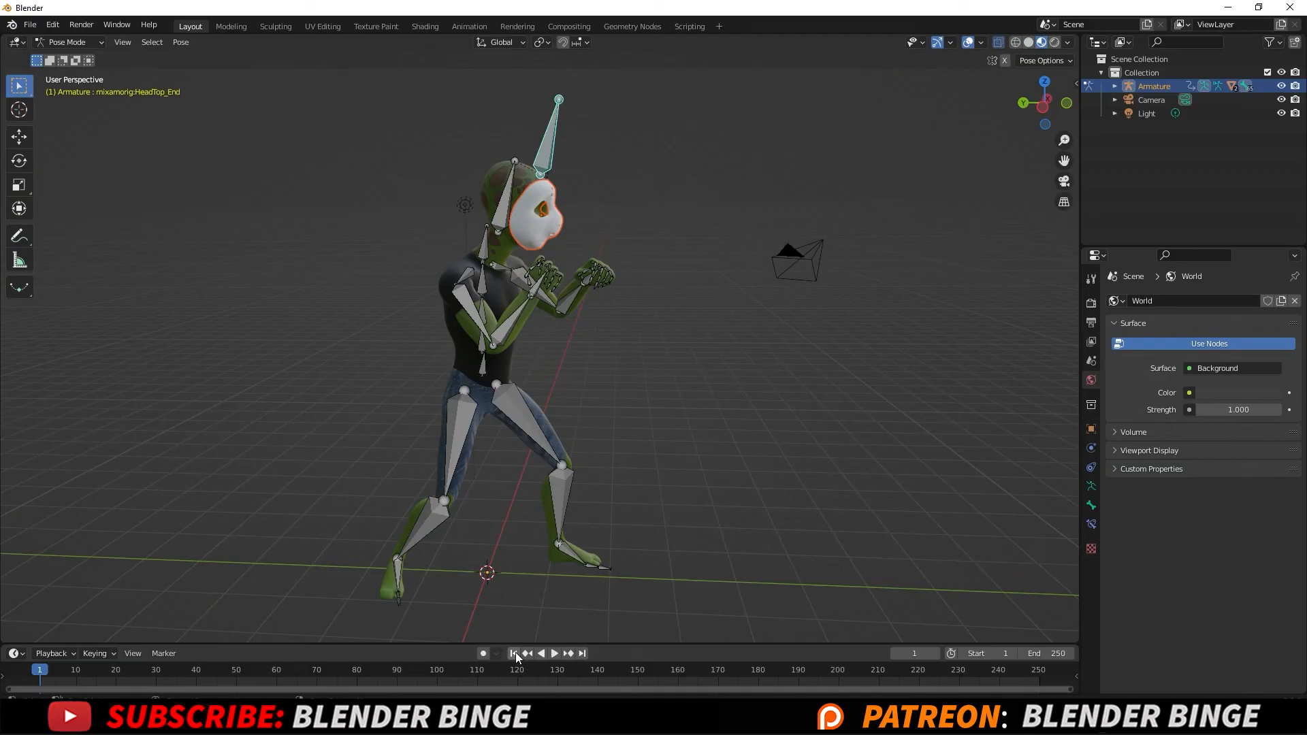